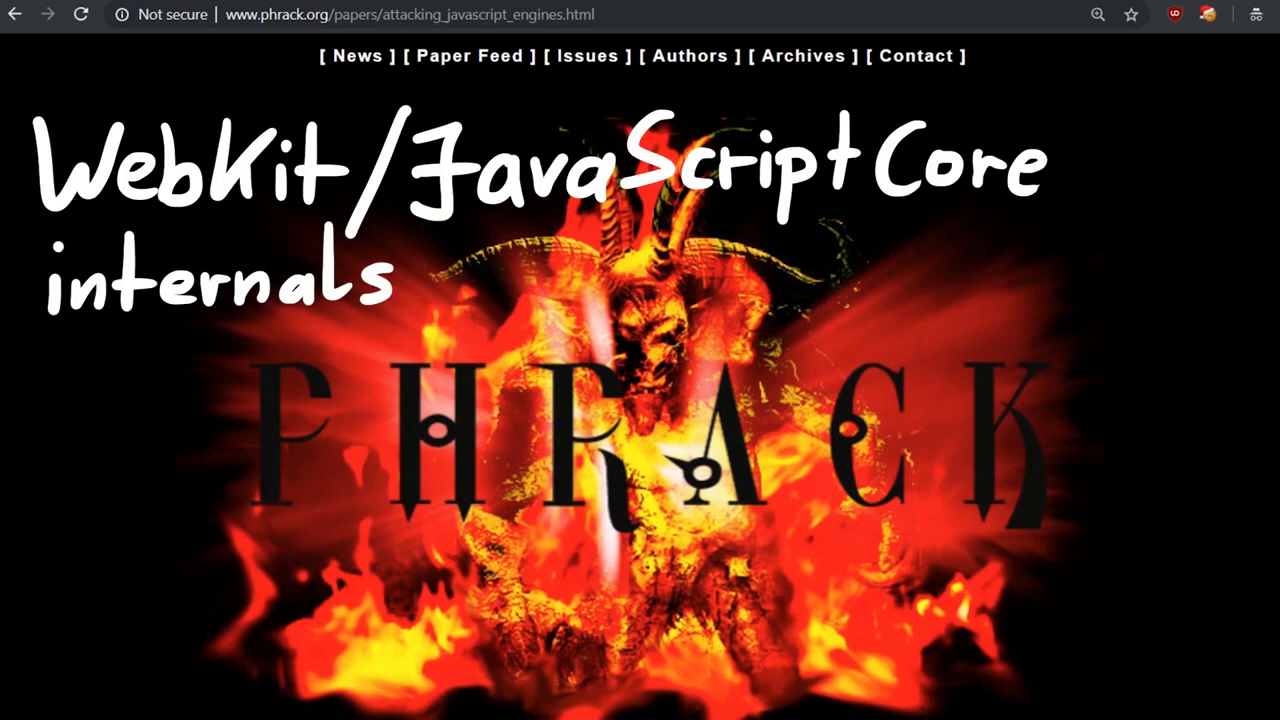
Scroll through JavaScriptCore's runtime folder in Xcode to reach JSCJSValue.h
{"action": "scroll", "scroll_direction": "down", "scroll_amount": 3}
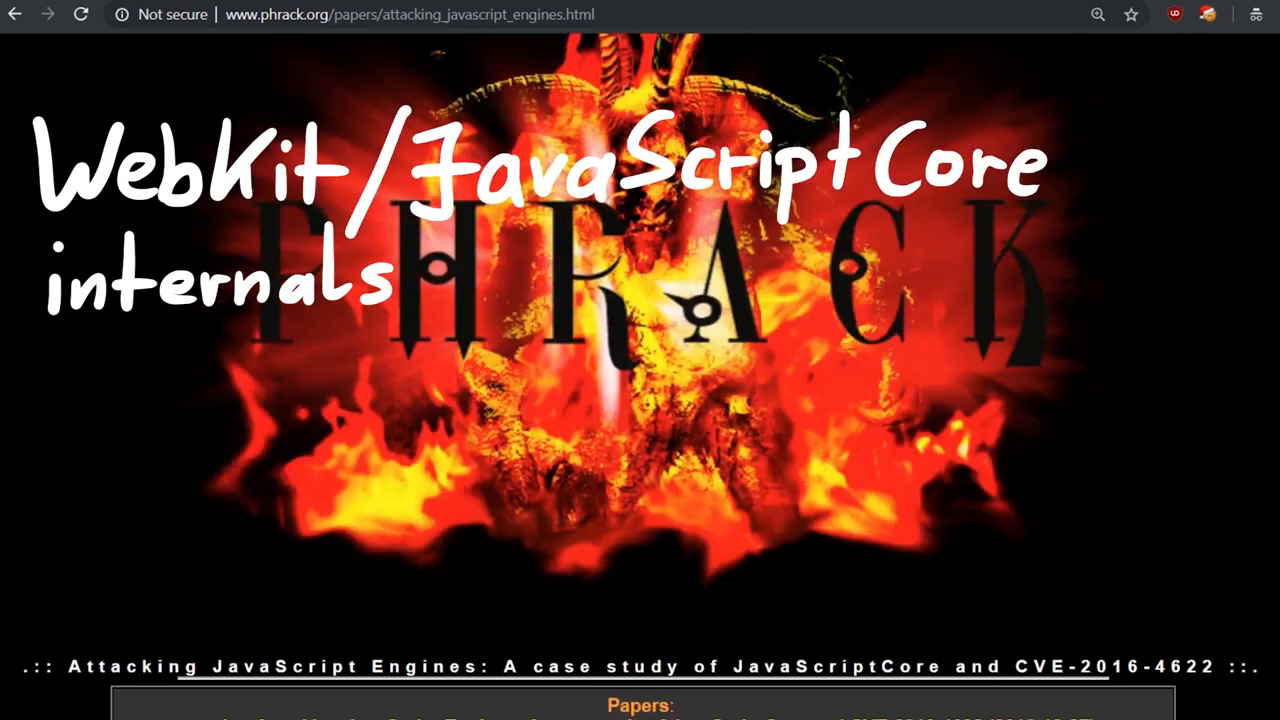
{"action": "scroll", "scroll_direction": "down", "scroll_amount": 3}
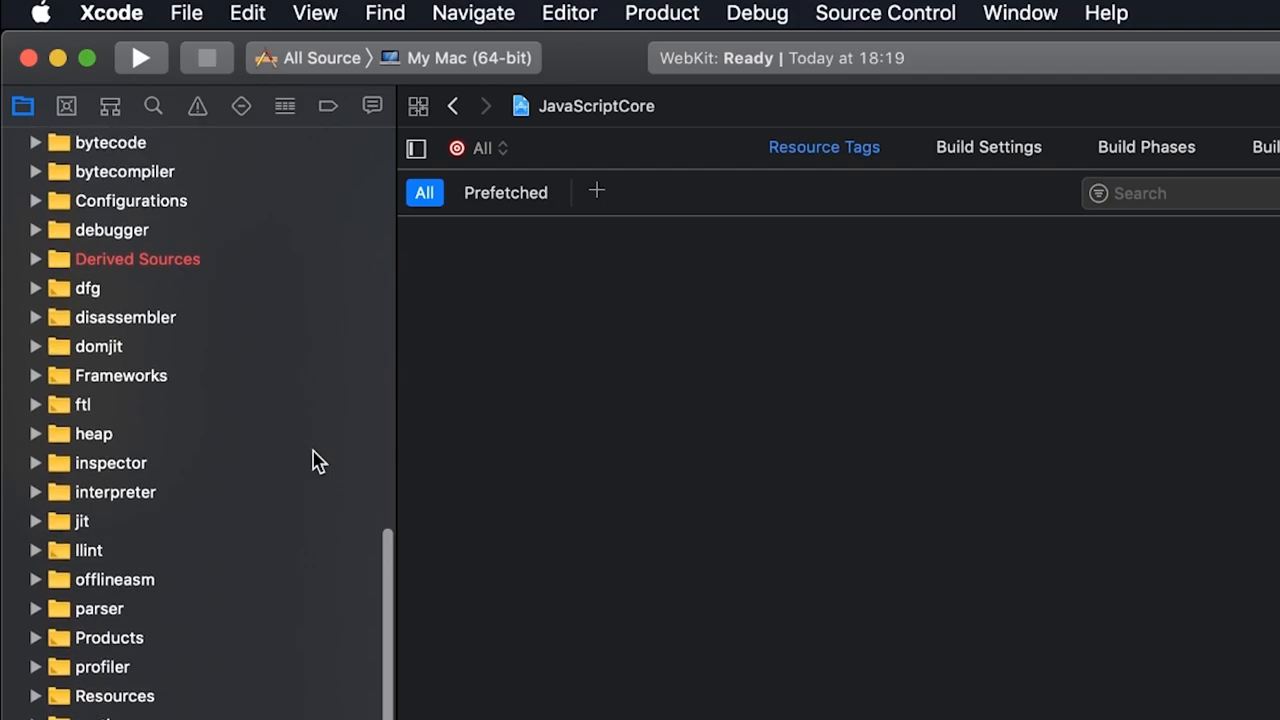
{"action": "scroll", "scroll_direction": "down", "scroll_amount": 3}
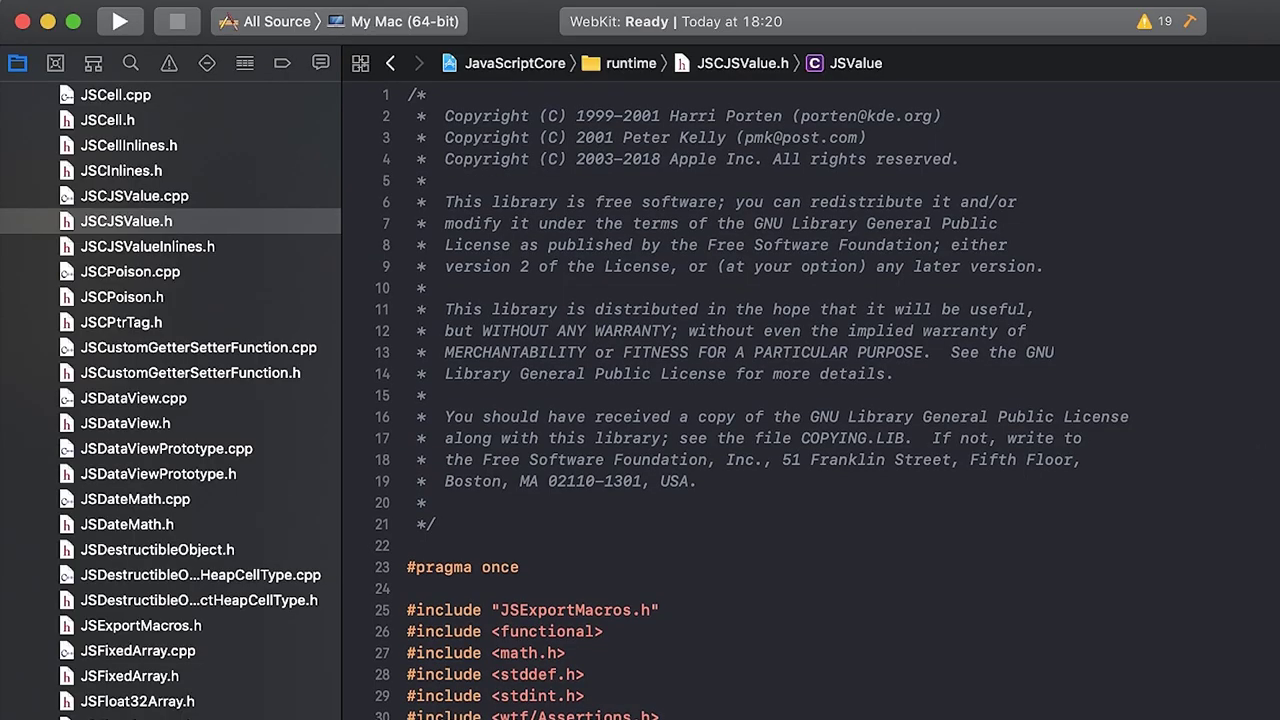
{"action": "scroll", "scroll_direction": "down", "scroll_amount": 3}
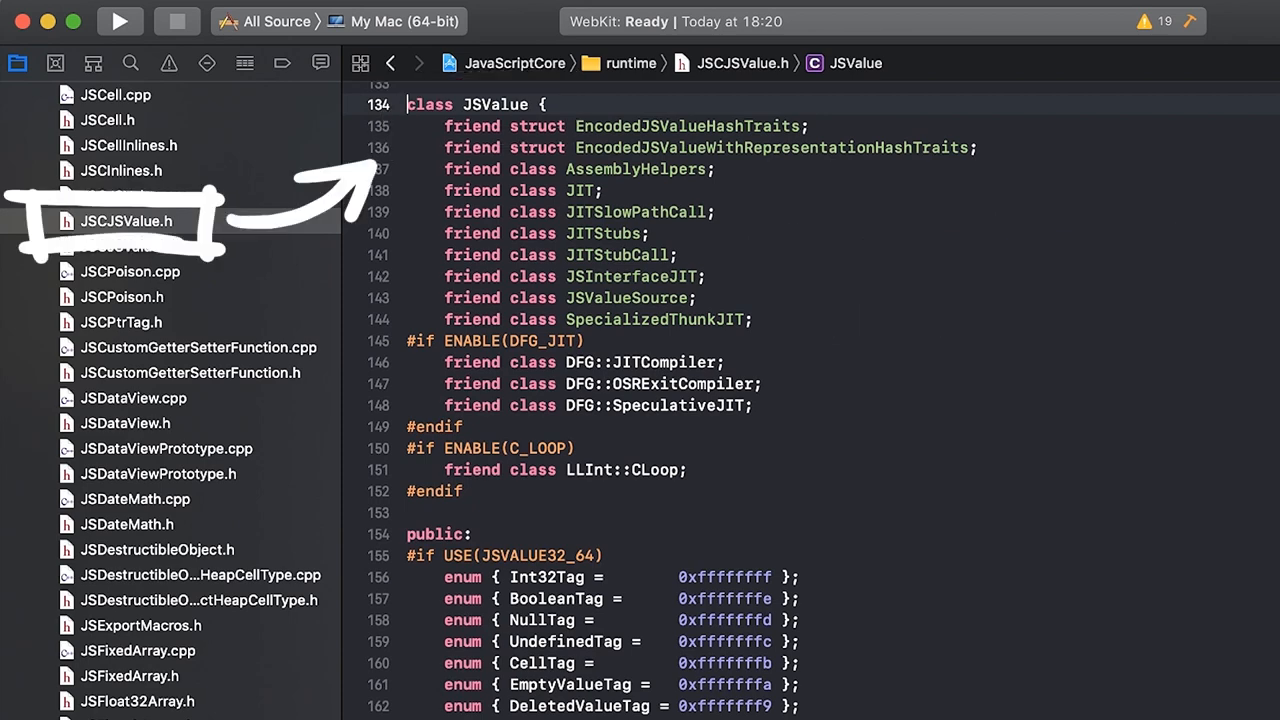
{"action": "scroll", "scroll_direction": "down", "scroll_amount": 3}
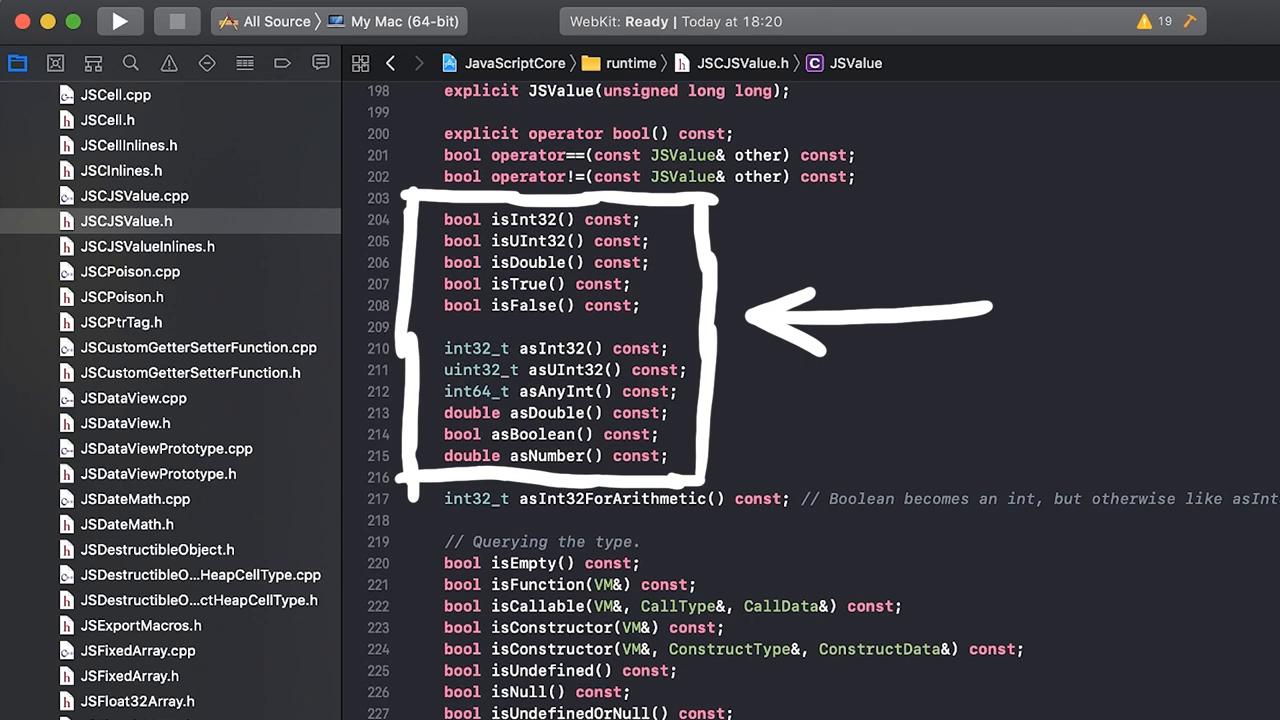
{"action": "scroll", "scroll_direction": "down", "scroll_amount": 3}
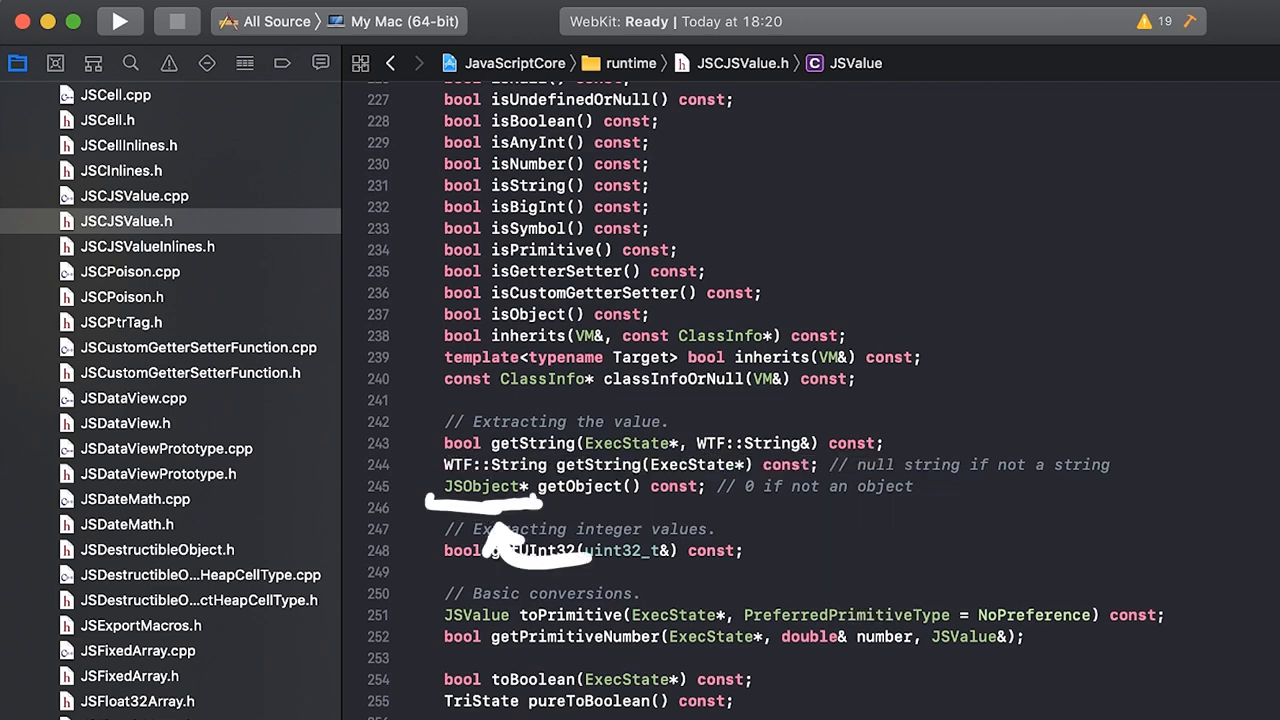
{"action": "scroll", "scroll_direction": "down", "scroll_amount": 3}
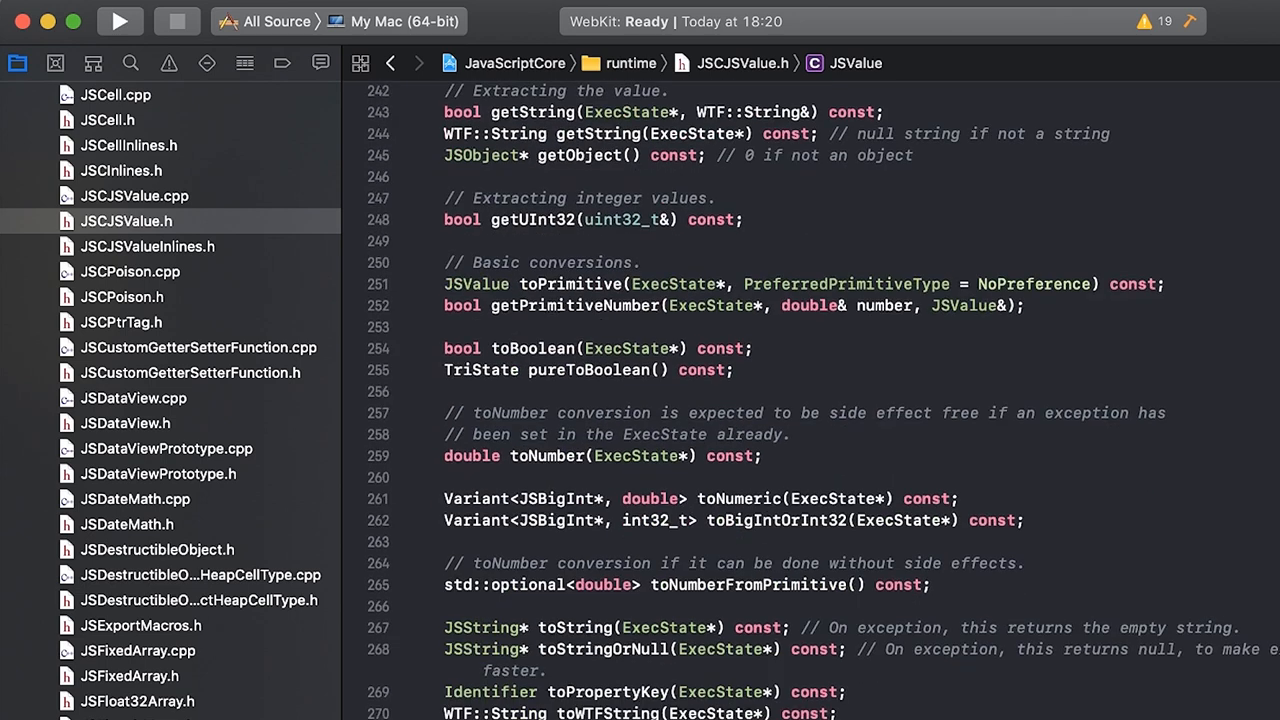
{"action": "scroll", "scroll_direction": "down", "scroll_amount": 3}
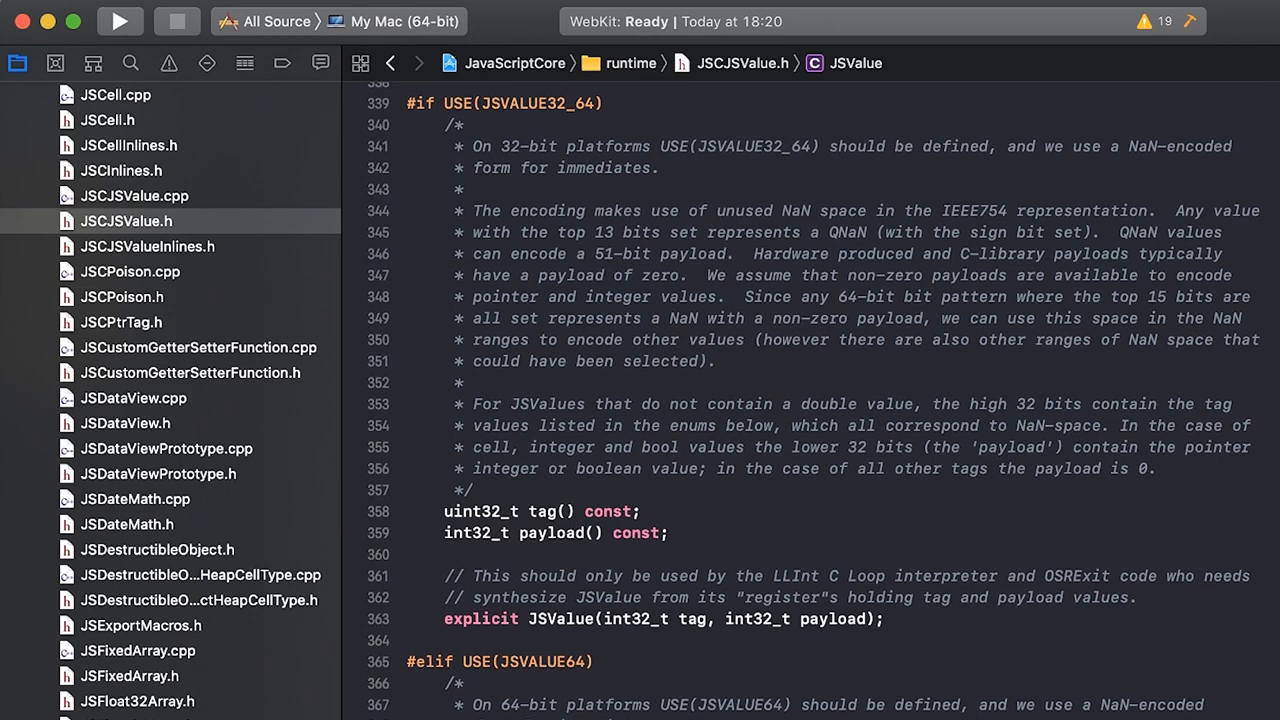
{"action": "scroll", "scroll_direction": "down", "scroll_amount": 3}
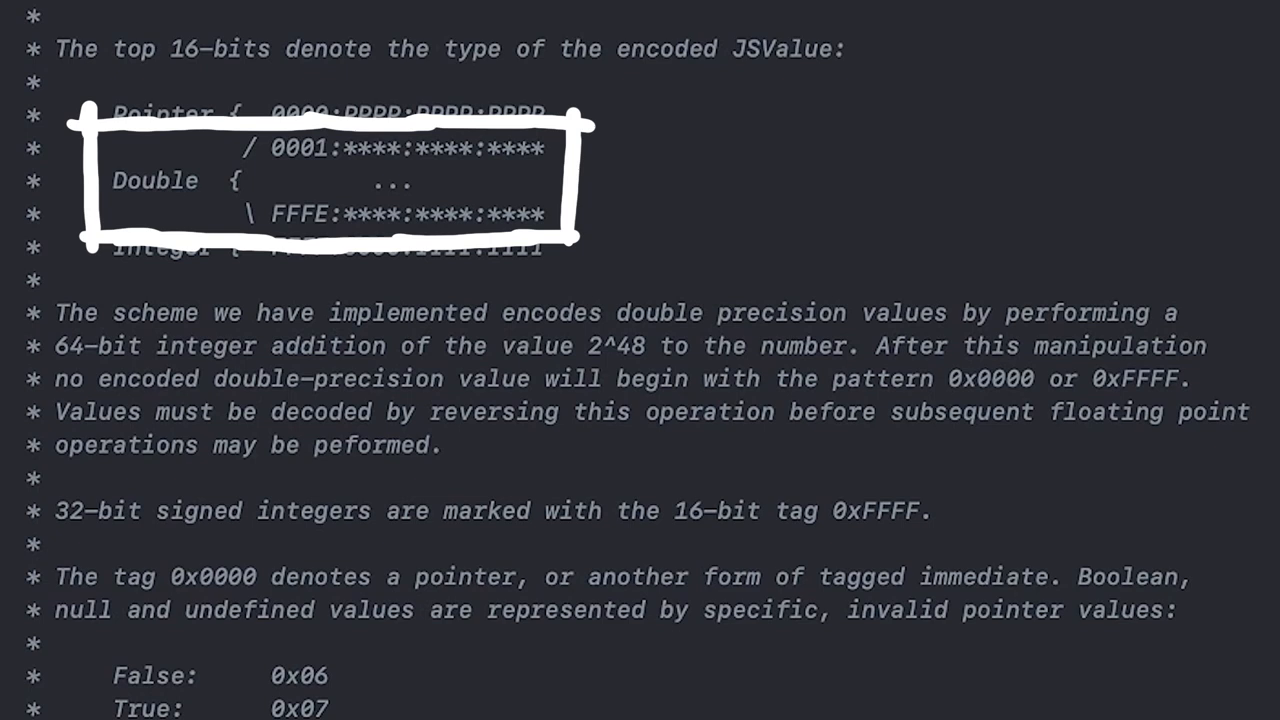
{"action": "scroll", "scroll_direction": "down", "scroll_amount": 3}
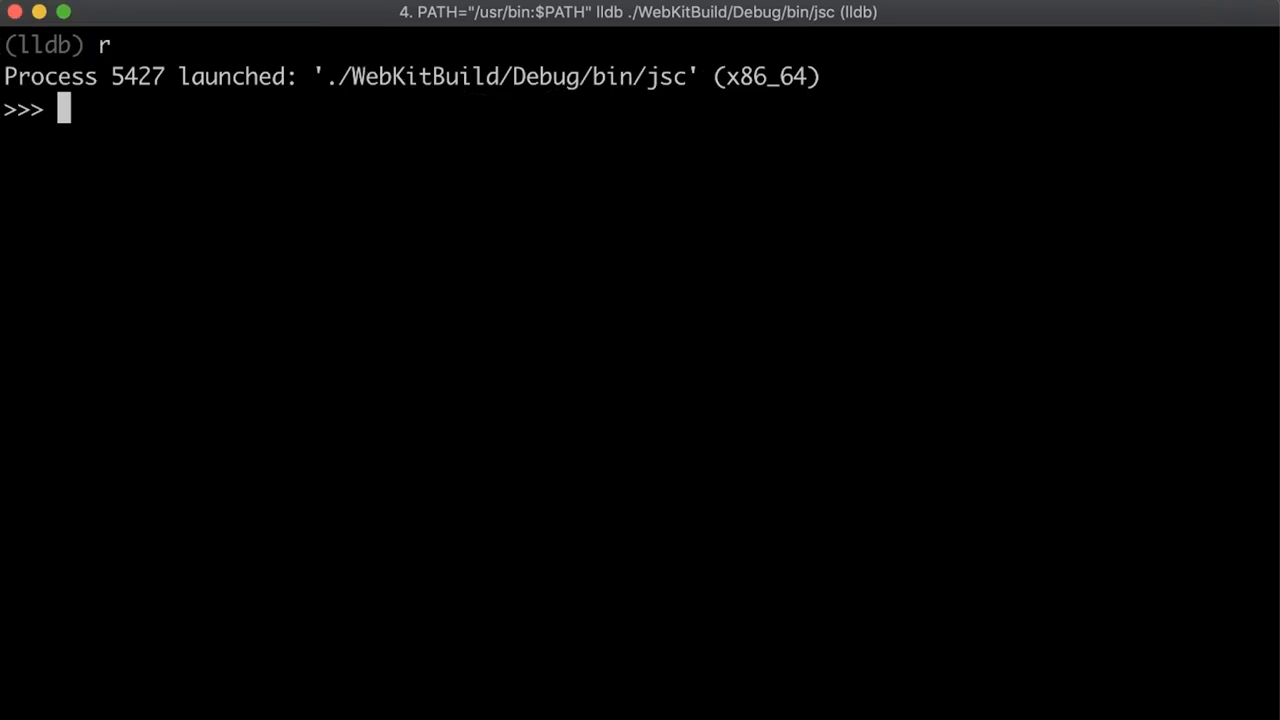
Create array a = [0x1337, 13.37, false, undefined, true, null, {}, 0x41424344] and describe it
{"action": "type", "text": "a = [0x1337,13.37,false,undefined,true,null,{},0x41424344]"}
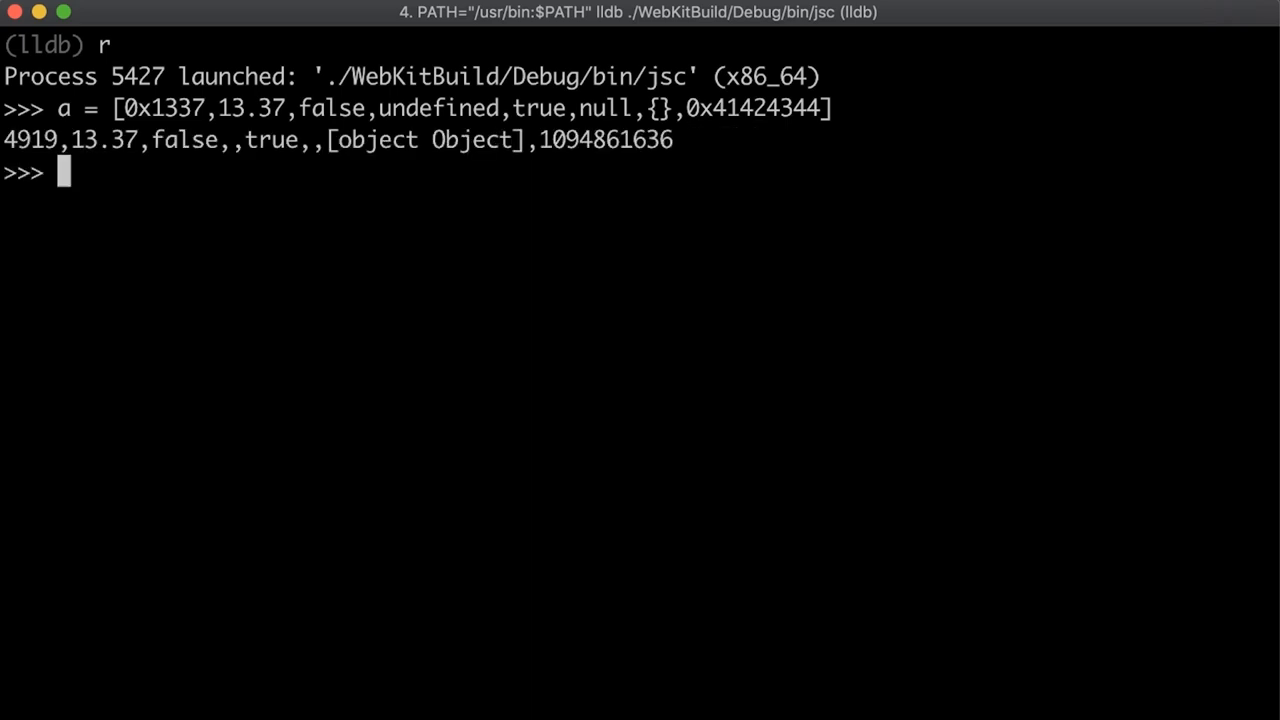
{"action": "type", "text": "describe(a)"}
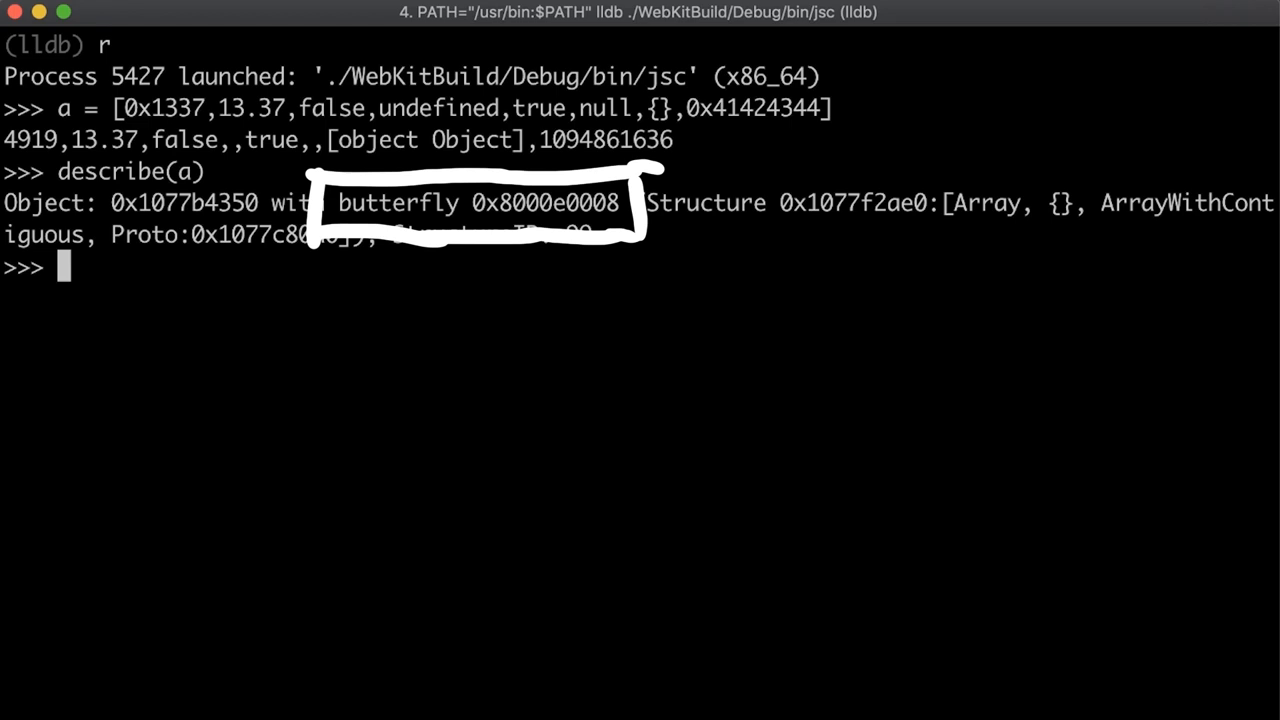
Break into lldb, dump eight words at butterfly 0x8000e0008, resume, and describe a again
{"action": "key", "text": "ctrl+c"}
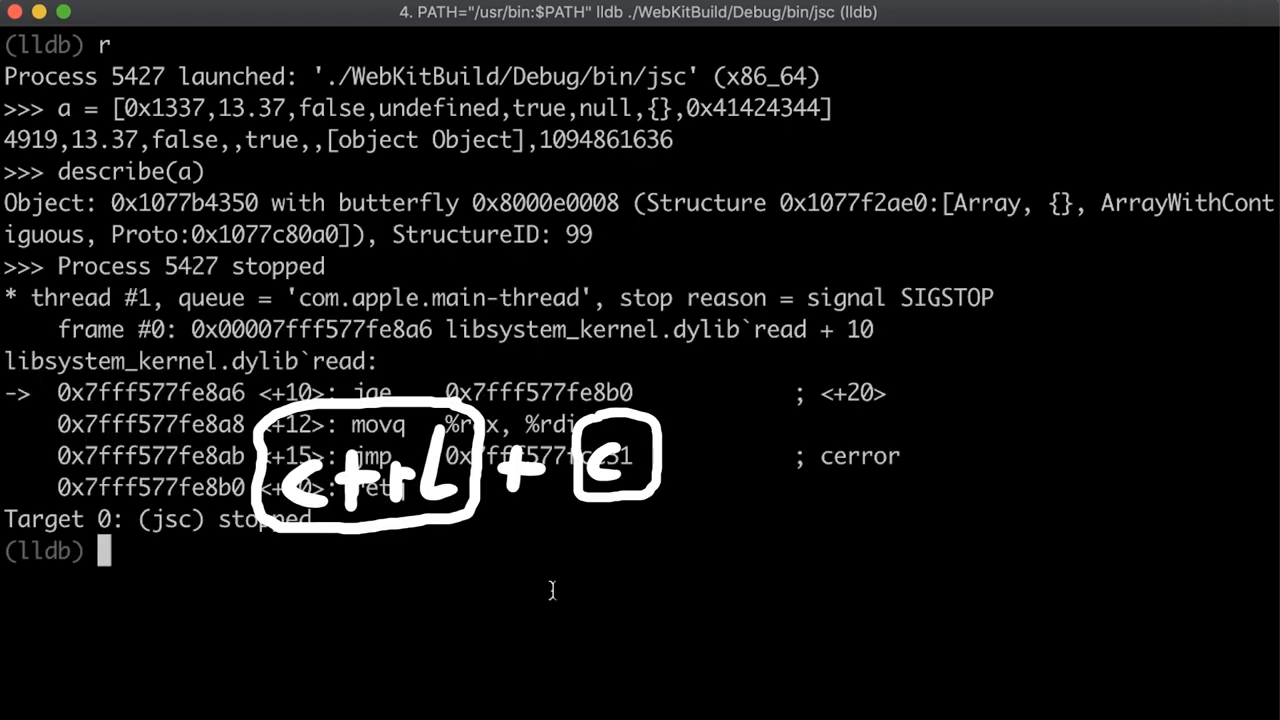
{"action": "type", "text": "x/8gx 0x8000e0008"}
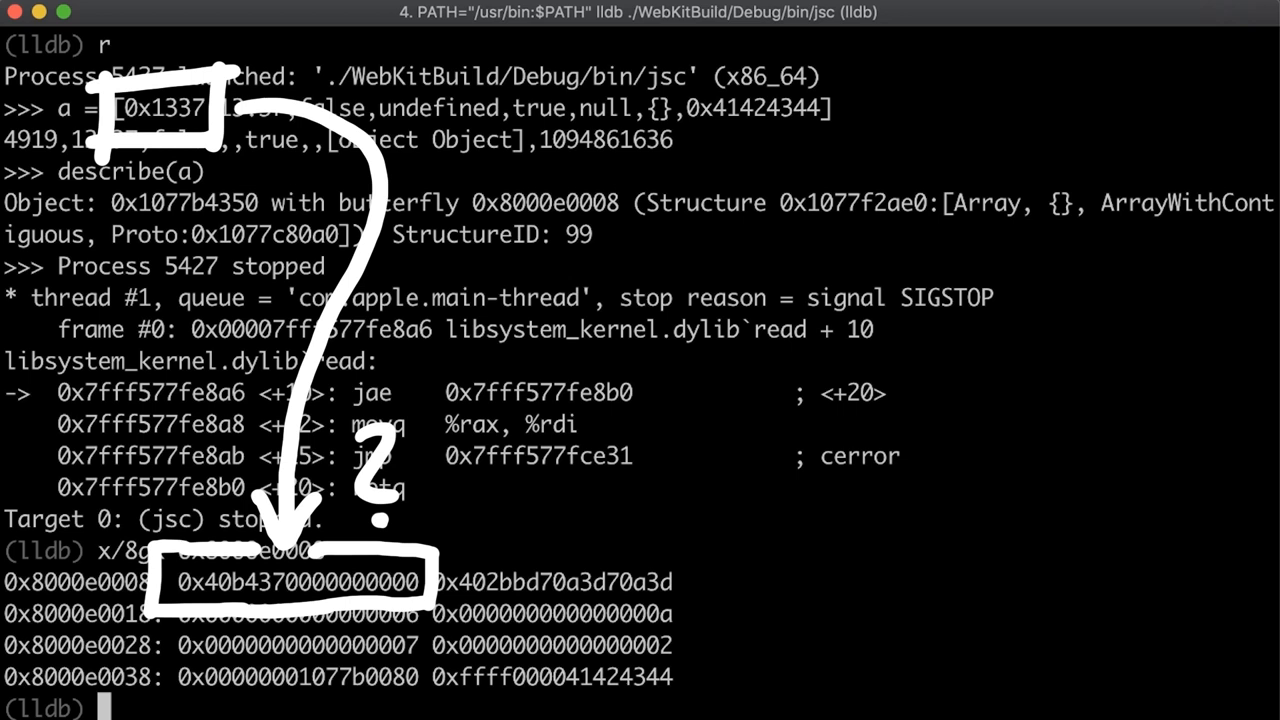
{"action": "type", "text": "c"}
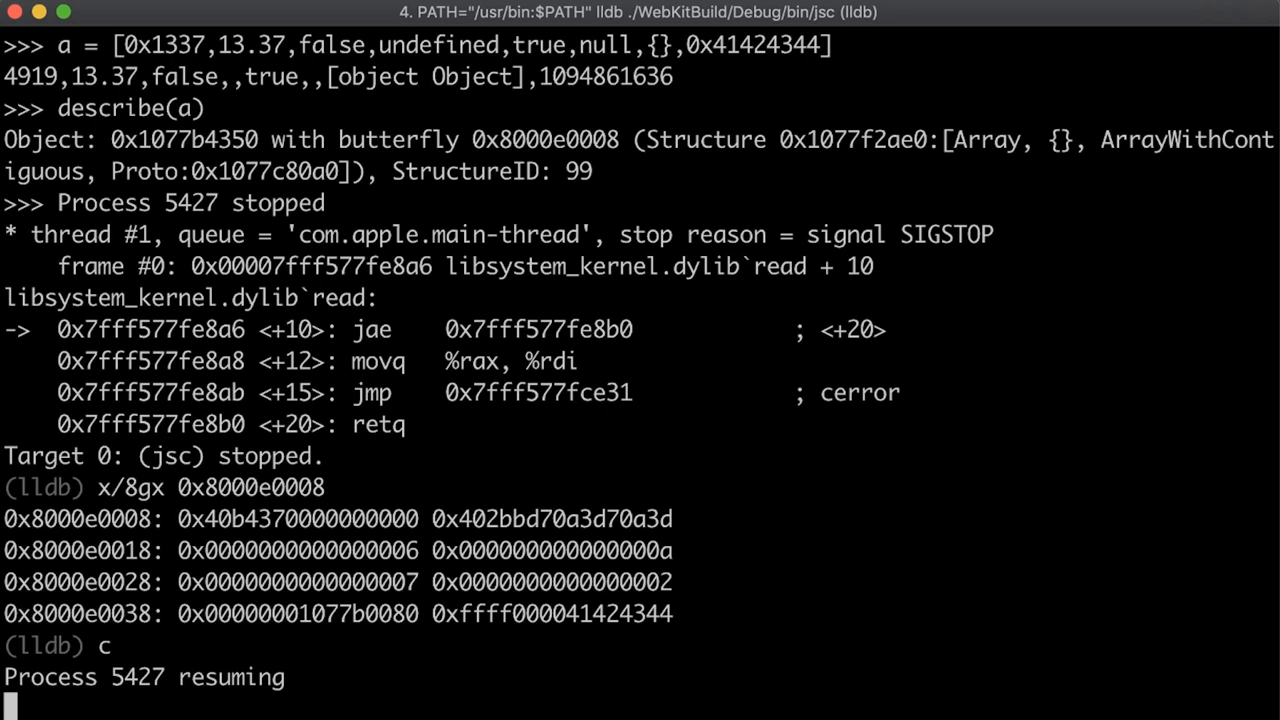
{"action": "type", "text": "describe(a)); describe(a[0])"}
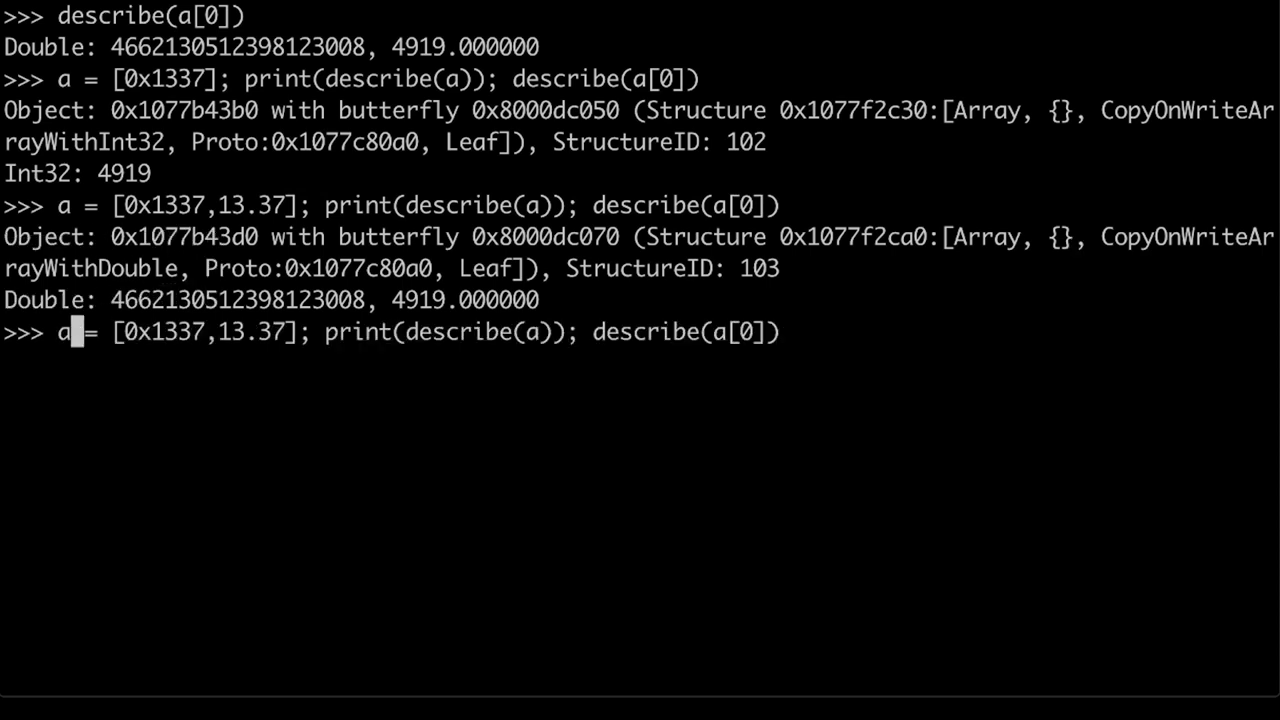
Append false, then undefined, to the array literal to observe Contiguous storage
{"action": "type", "text": ",false"}
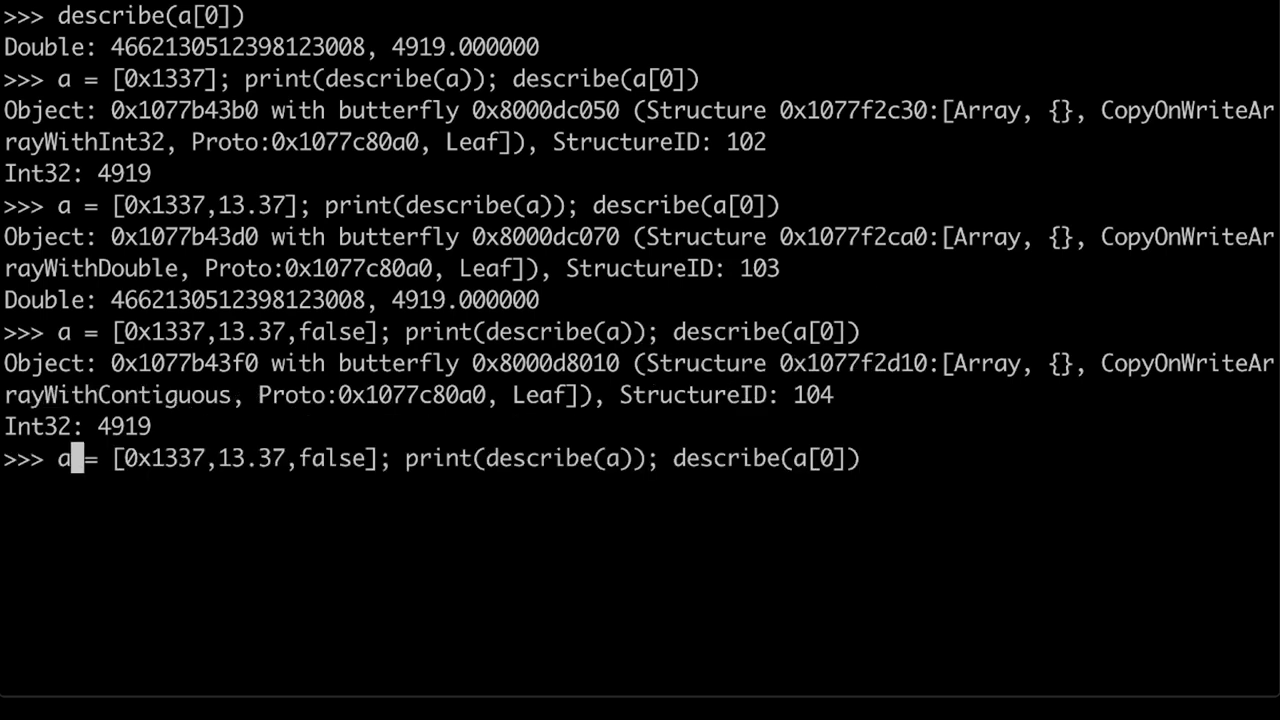
{"action": "type", "text": ",undefined"}
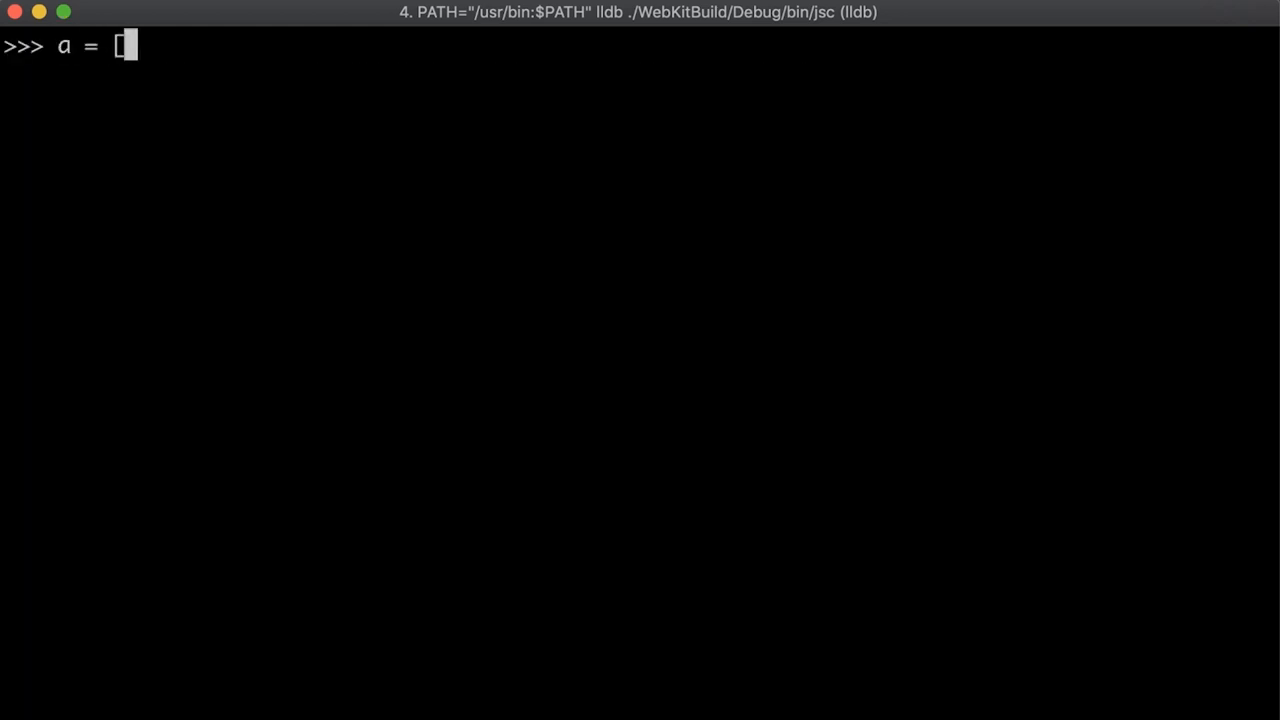
Describe a, push 1 and 2, and dump memory at 0x1077b4420 with x/8gx
{"action": "type", "text": "describe(a"}
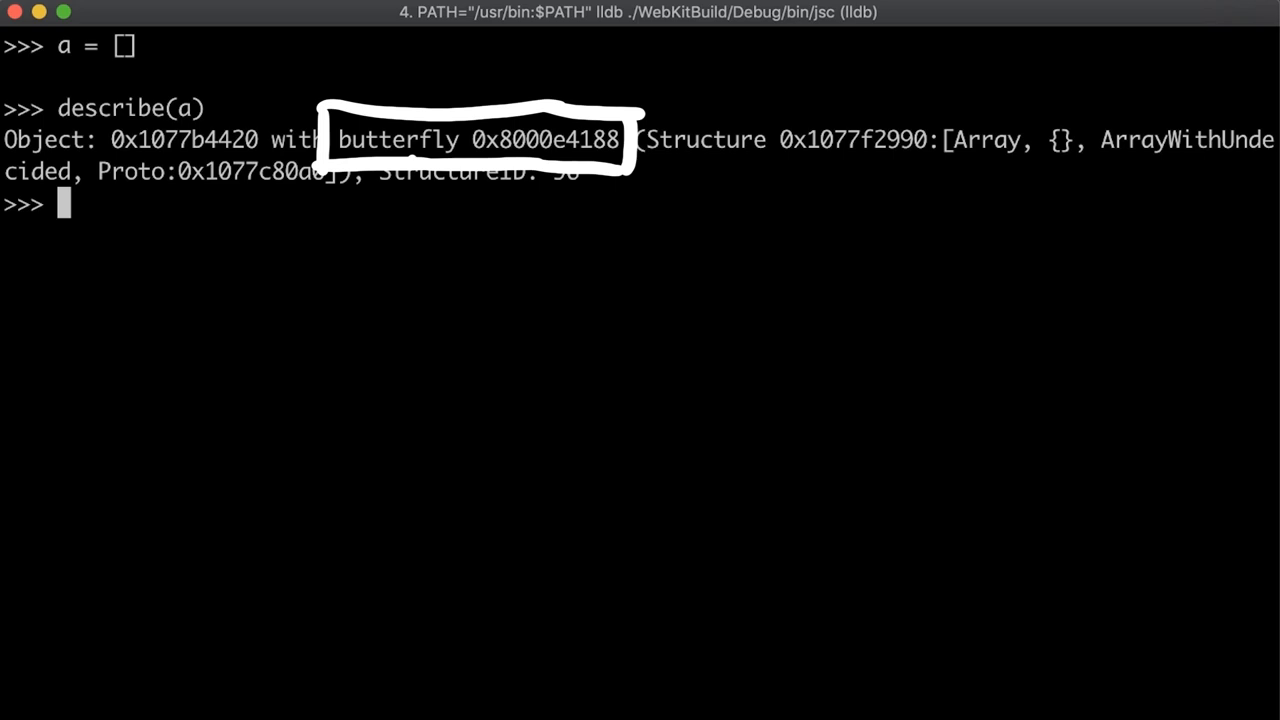
{"action": "type", "text": "a.push(1"}
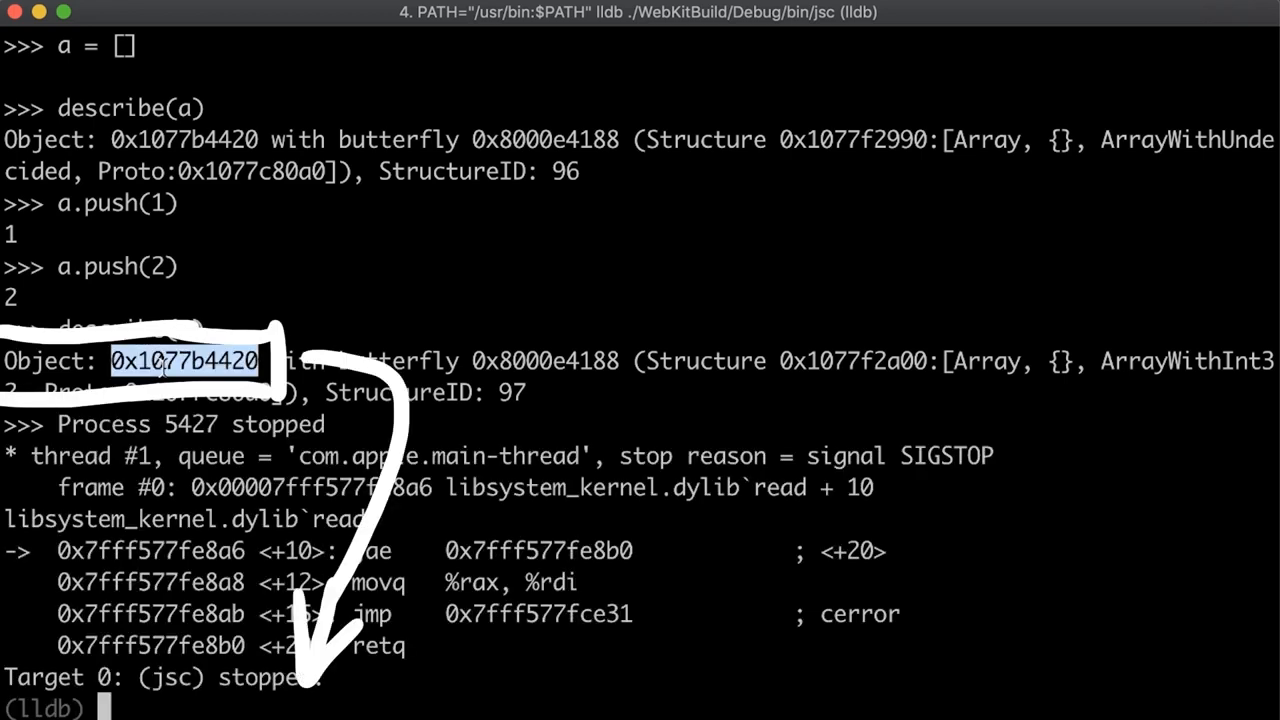
{"action": "type", "text": "x/8gx 0x1077b4420"}
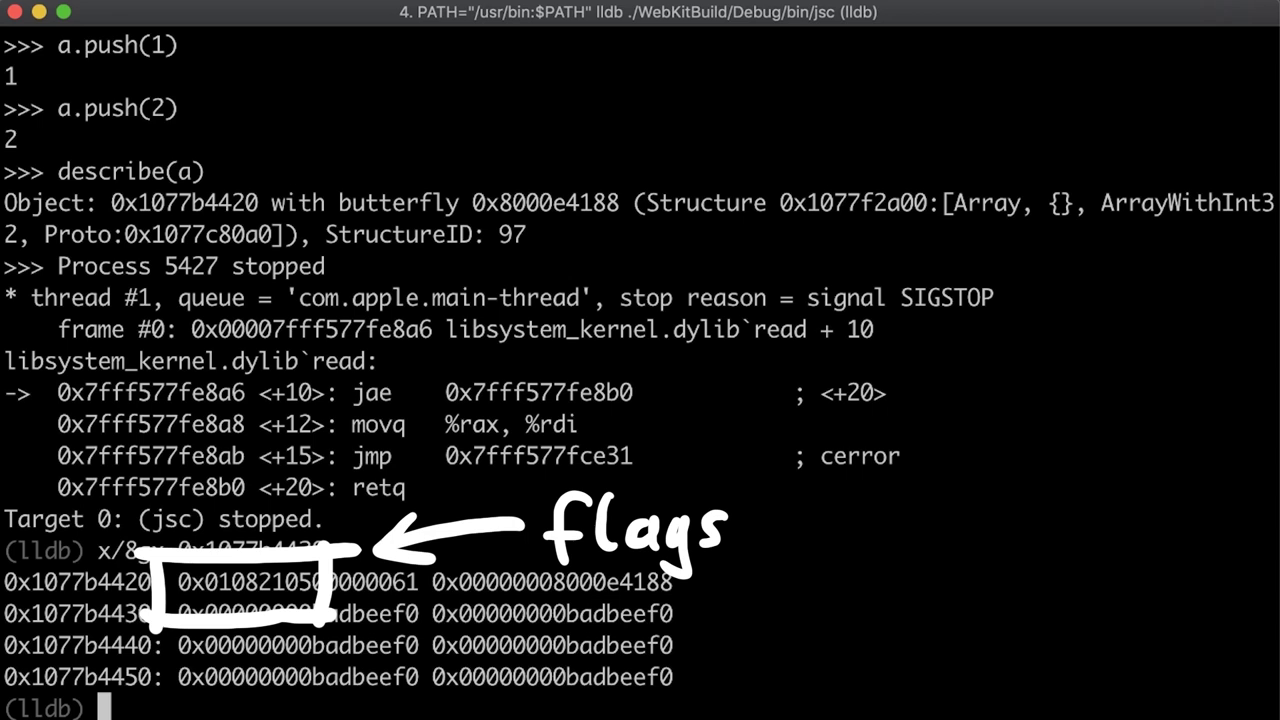
{"action": "type", "text": "x/"}
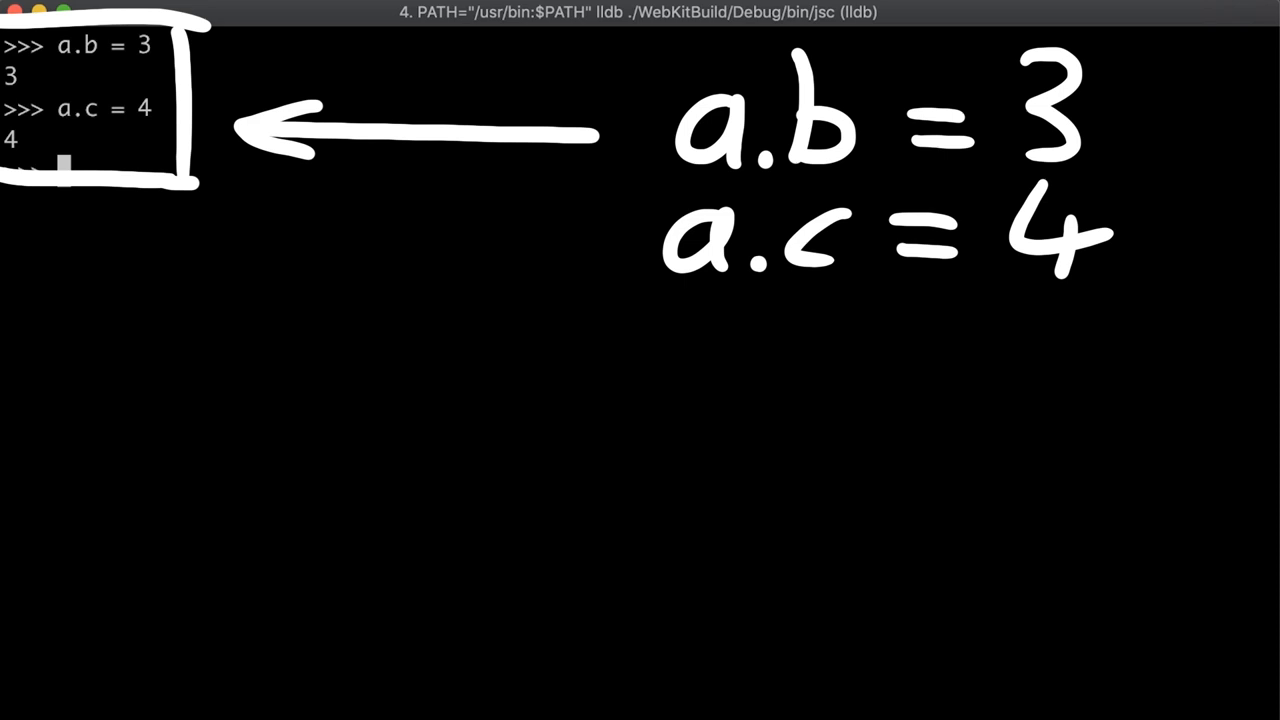
Run describe(a) to inspect the object holding b = 3 and c = 4
{"action": "type", "text": "describe(a)"}
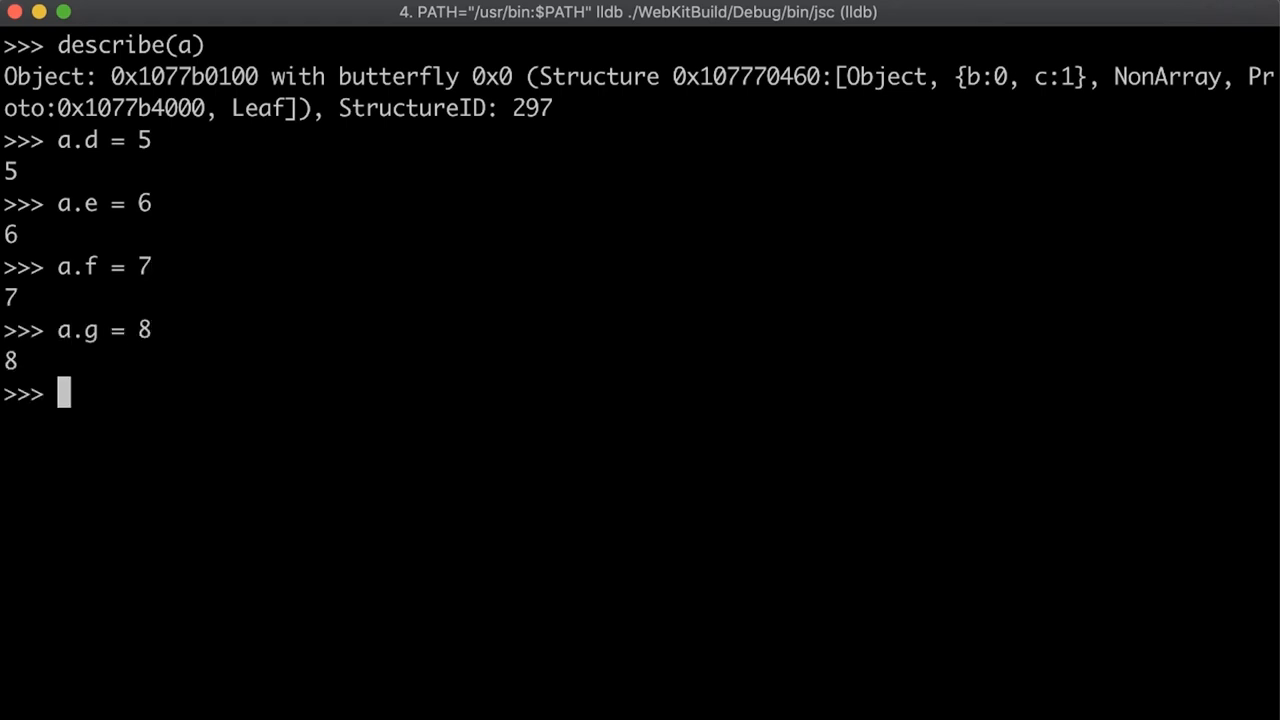
Describe a showing StructureID 301 and empty butterfly, then set a.h = 9
{"action": "type", "text": "describe(a)"}
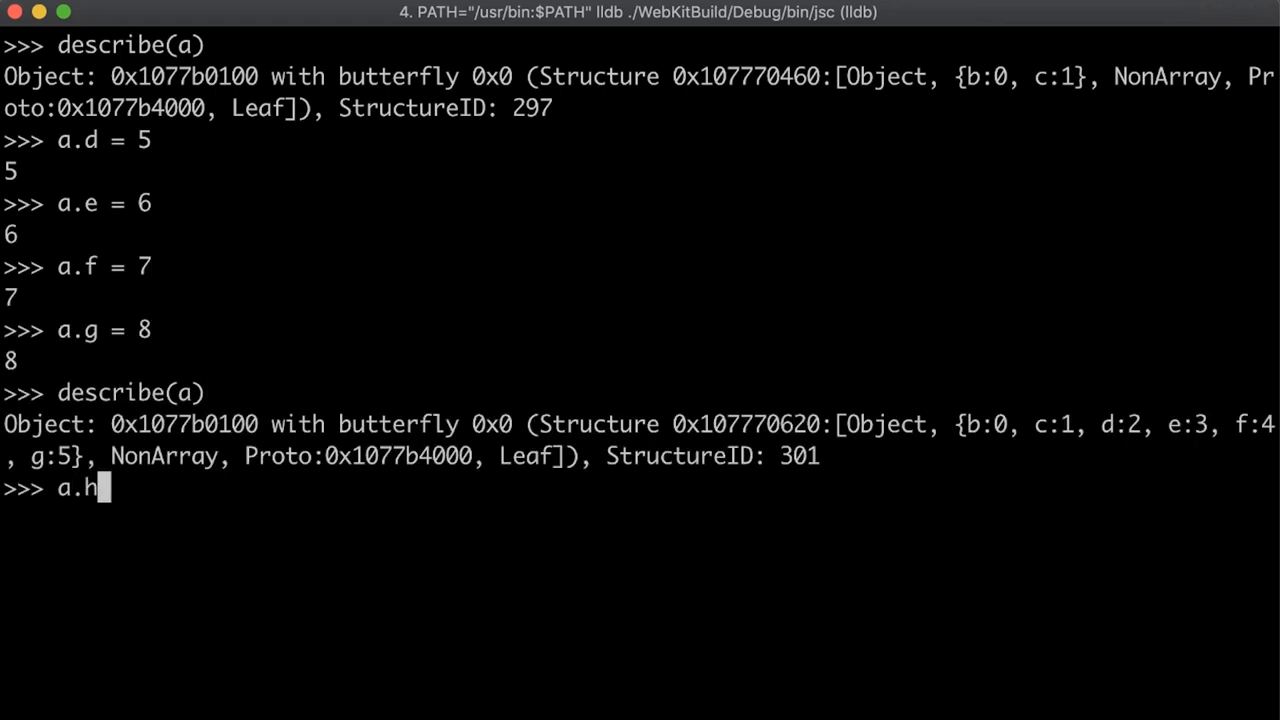
{"action": "type", "text": "= 9"}
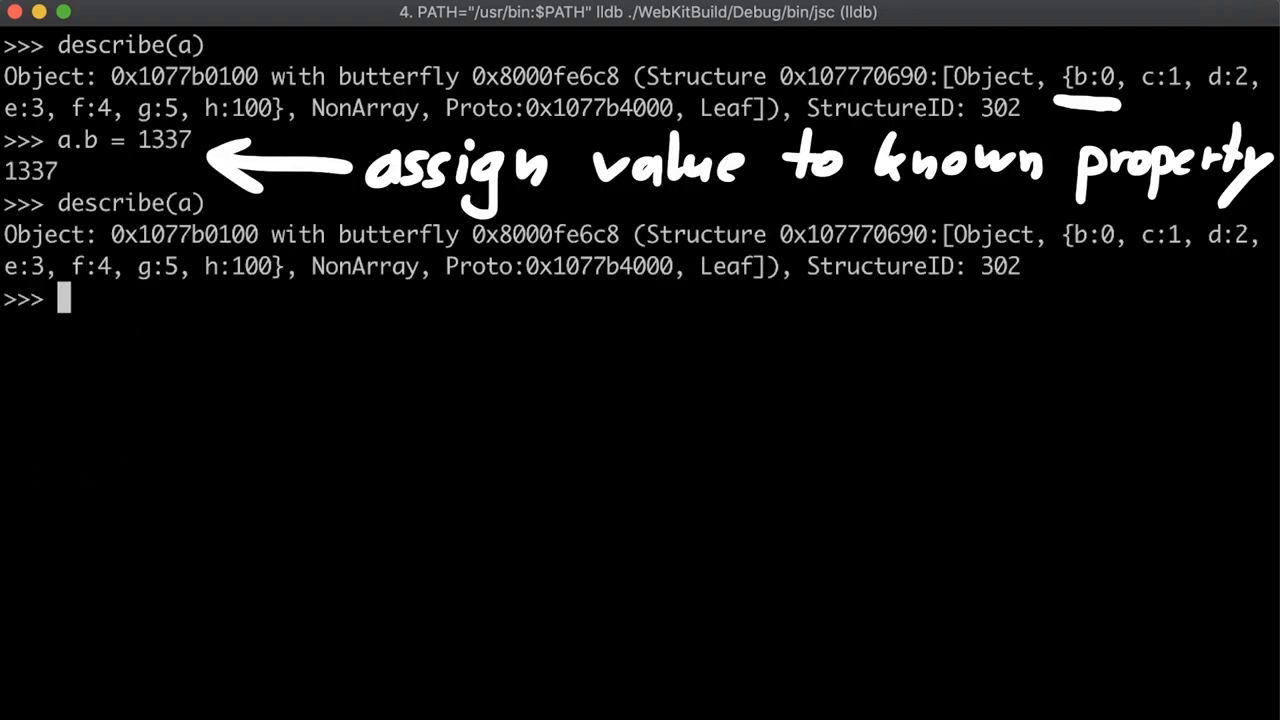
Add property a.i = 1337 and describe a to see the new structure
{"action": "type", "text": "a.i = 1337"}
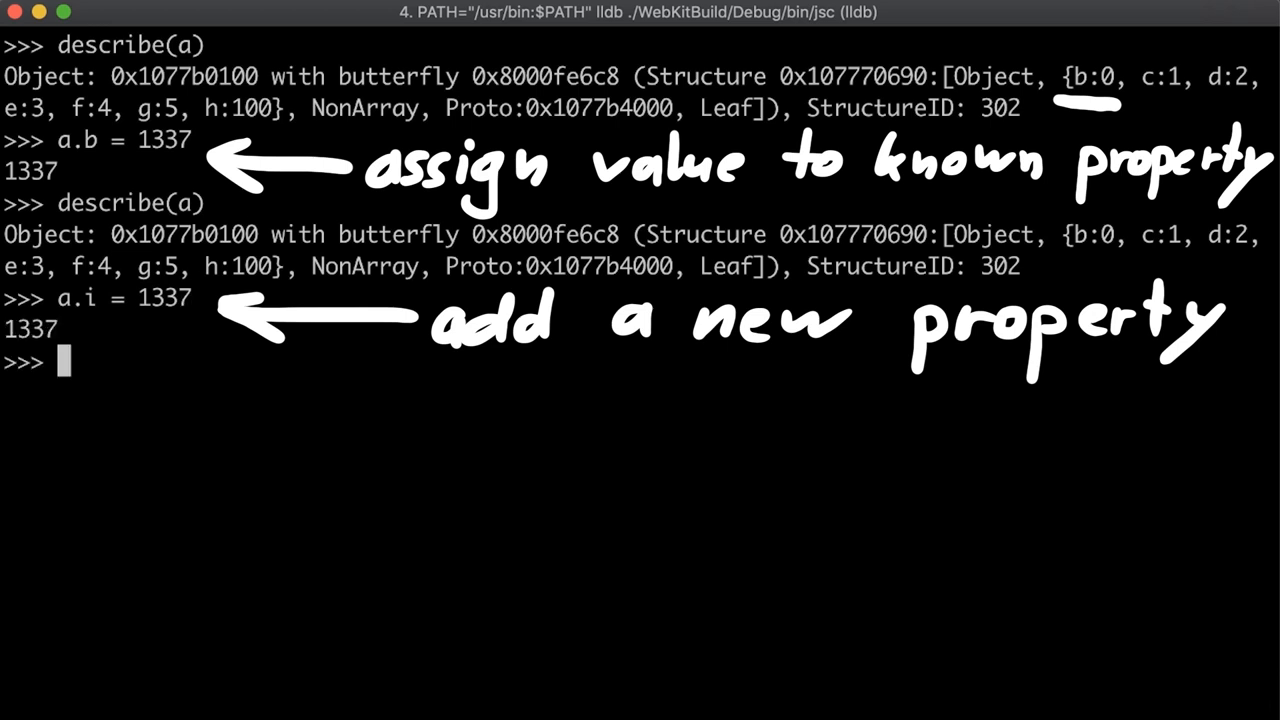
{"action": "type", "text": "describe(a)"}
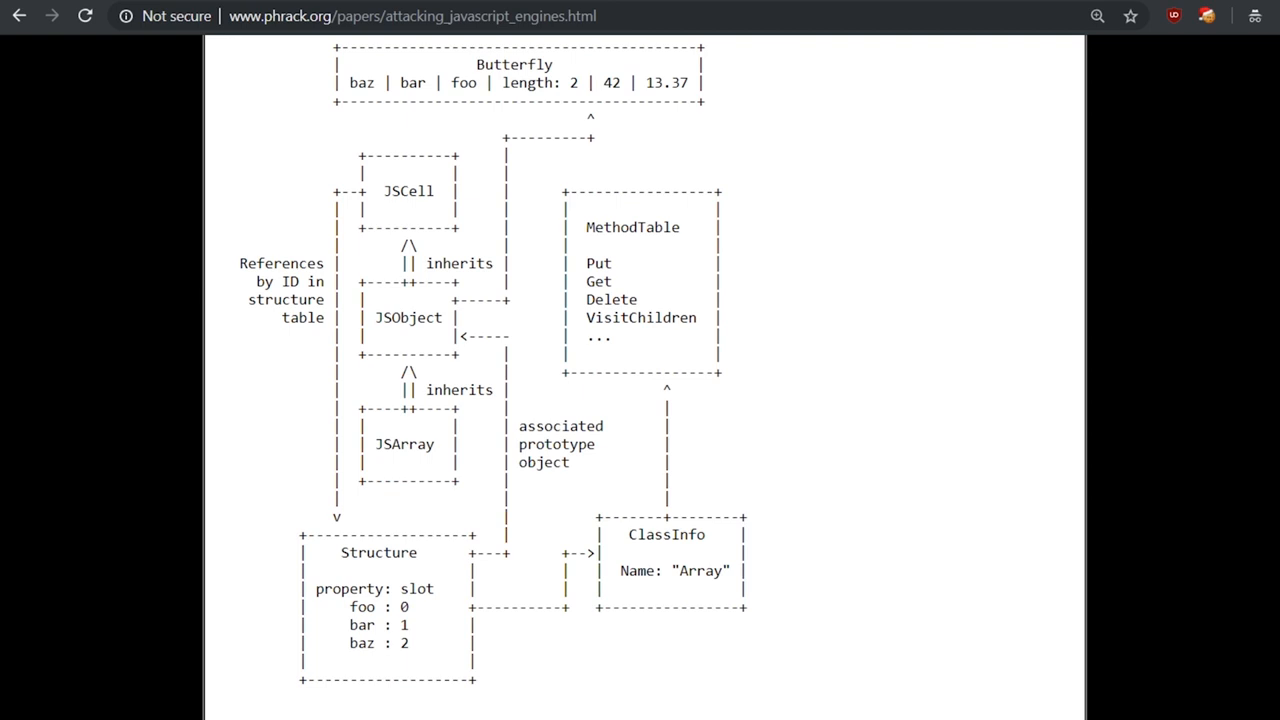
Annotate Phrack's JSCell–Structure diagram, then print the JSObject at 0x1077b0100 in lldb
{"action": "left_click_drag", "start_coordinate": [340, 405], "coordinate": [480, 485]}
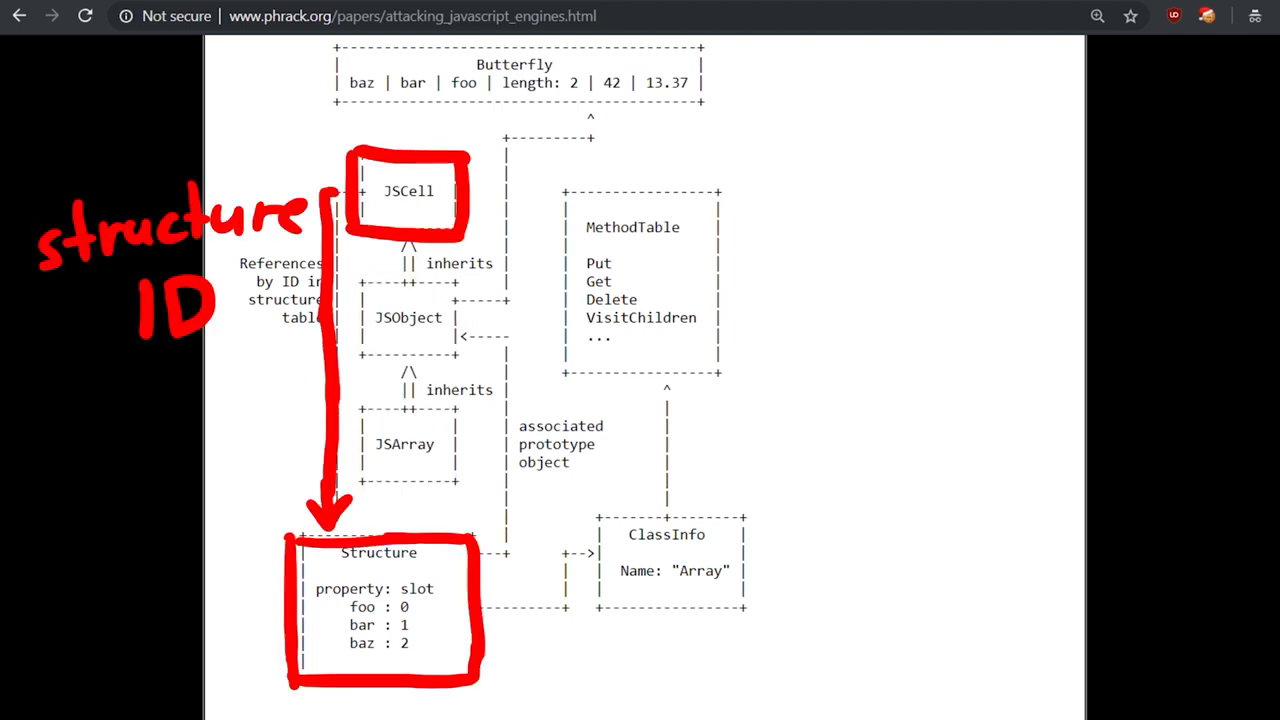
{"action": "left_click_drag", "start_coordinate": [320, 615], "coordinate": [335, 650]}
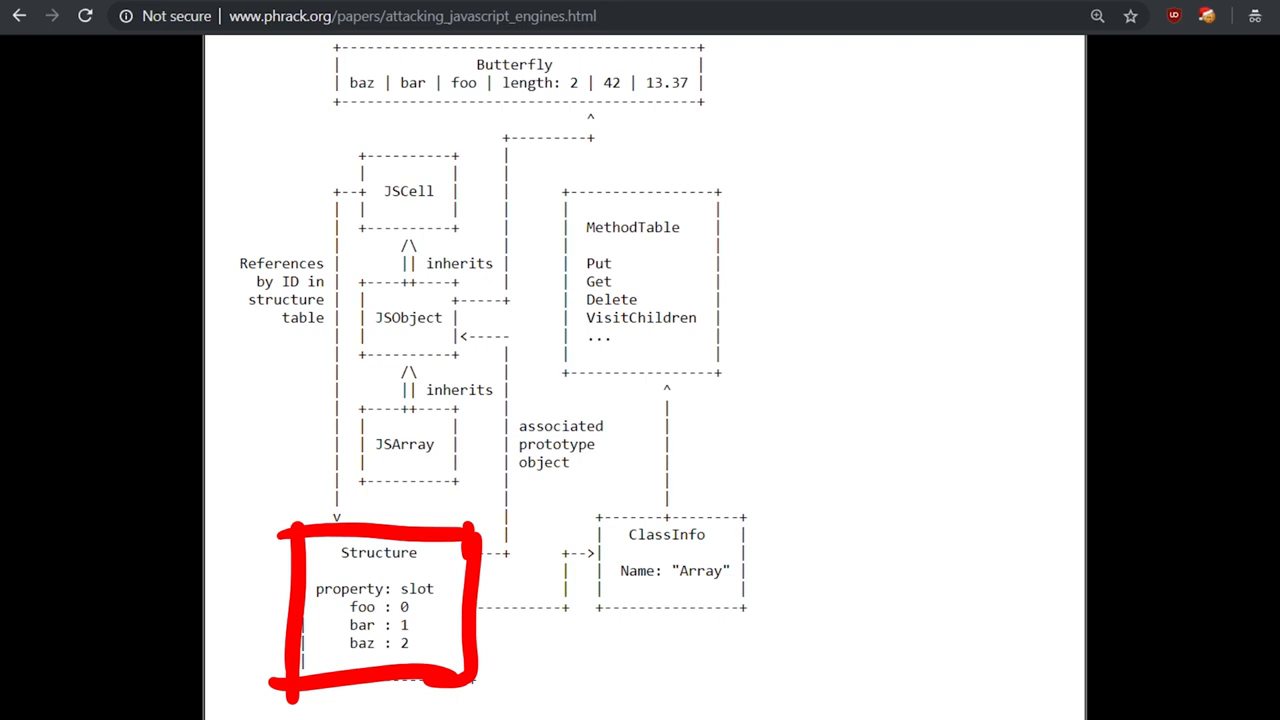
{"action": "left_click_drag", "start_coordinate": [330, 200], "coordinate": [325, 495]}
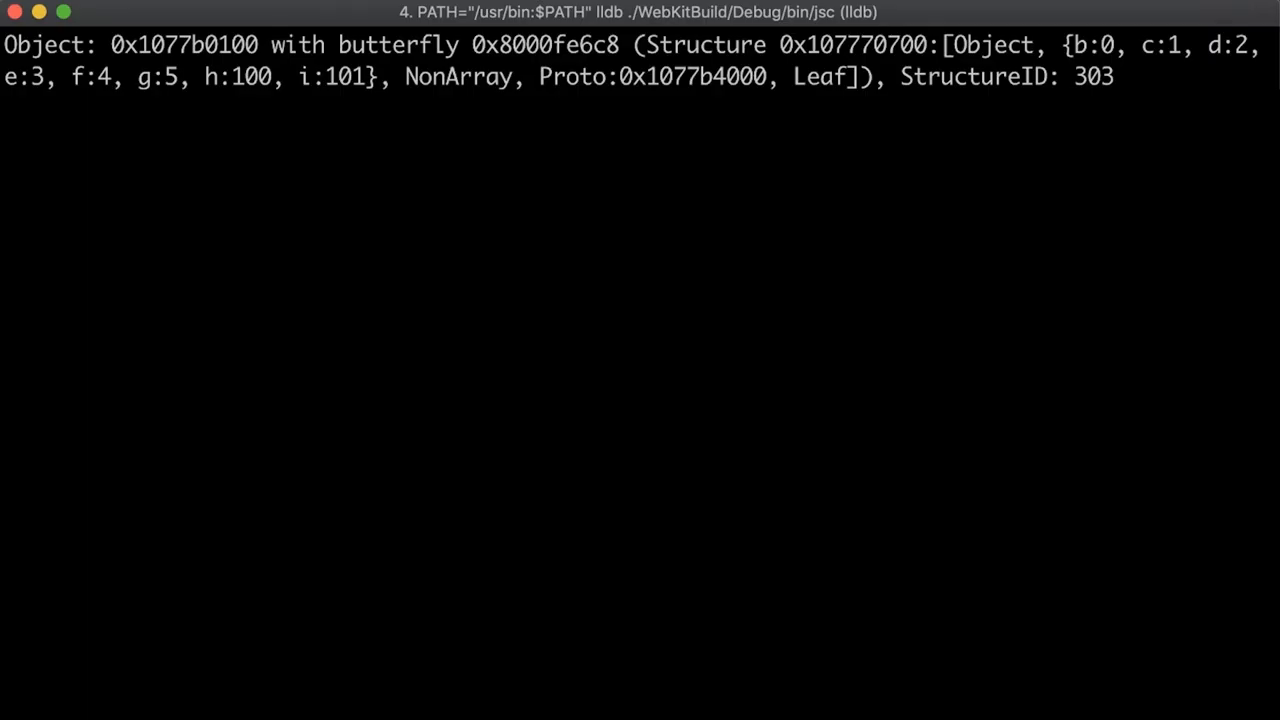
{"action": "type", "text": "p *(JSC::JSObject*)(0x1077b0100)"}
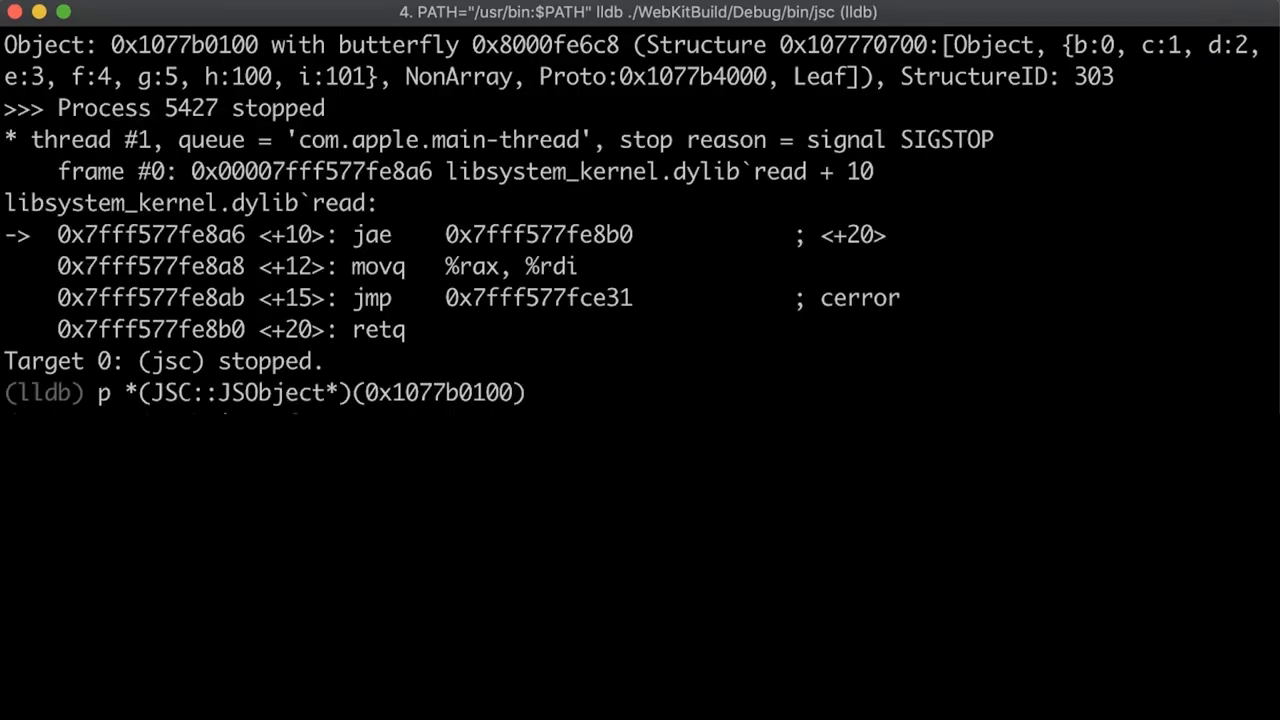